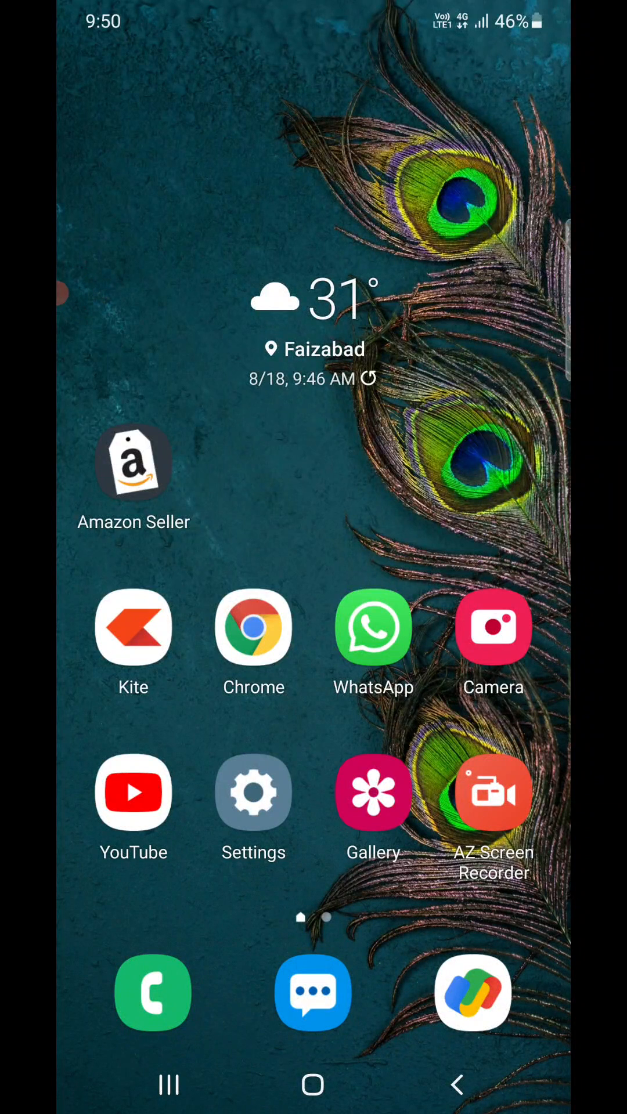
From the home screen, reach the Google section's Settings for Google apps page
click(253, 793)
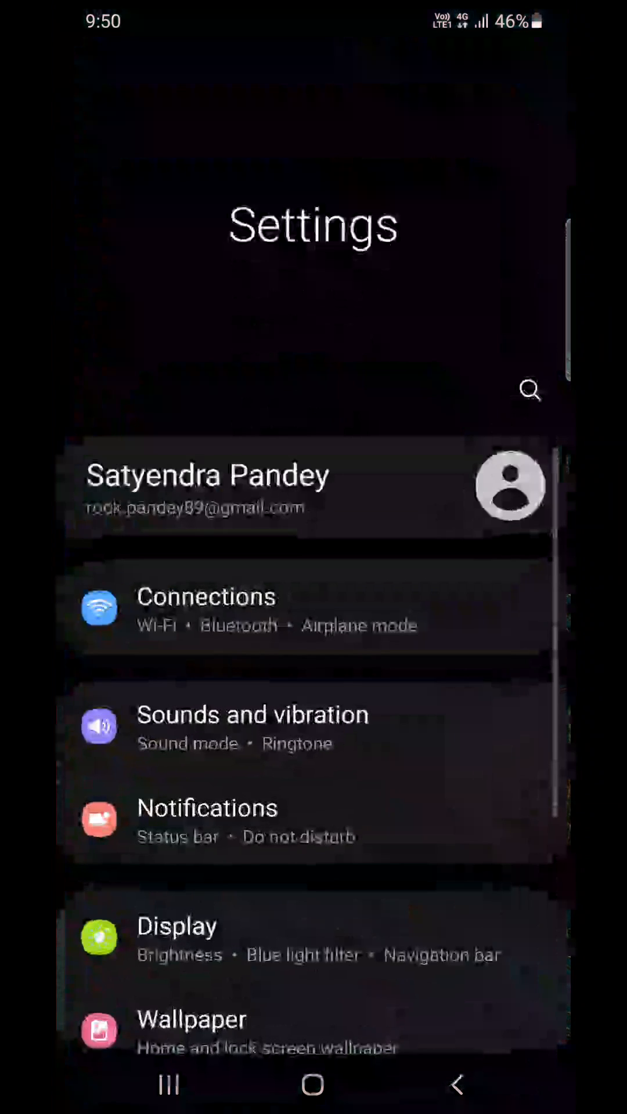
scroll(down, 3)
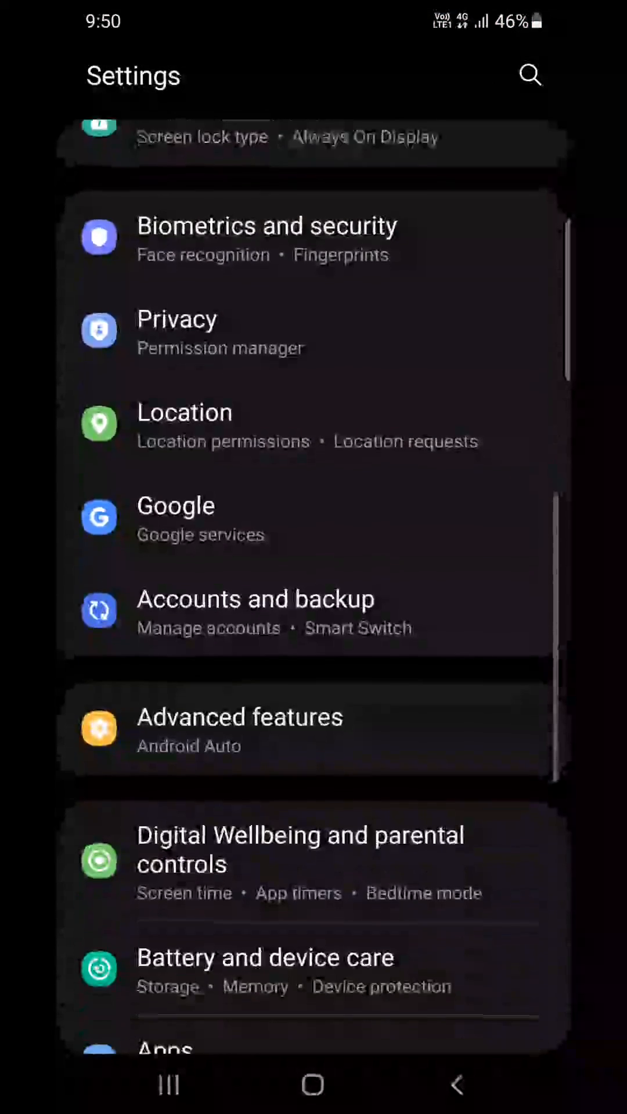
scroll(up, 3)
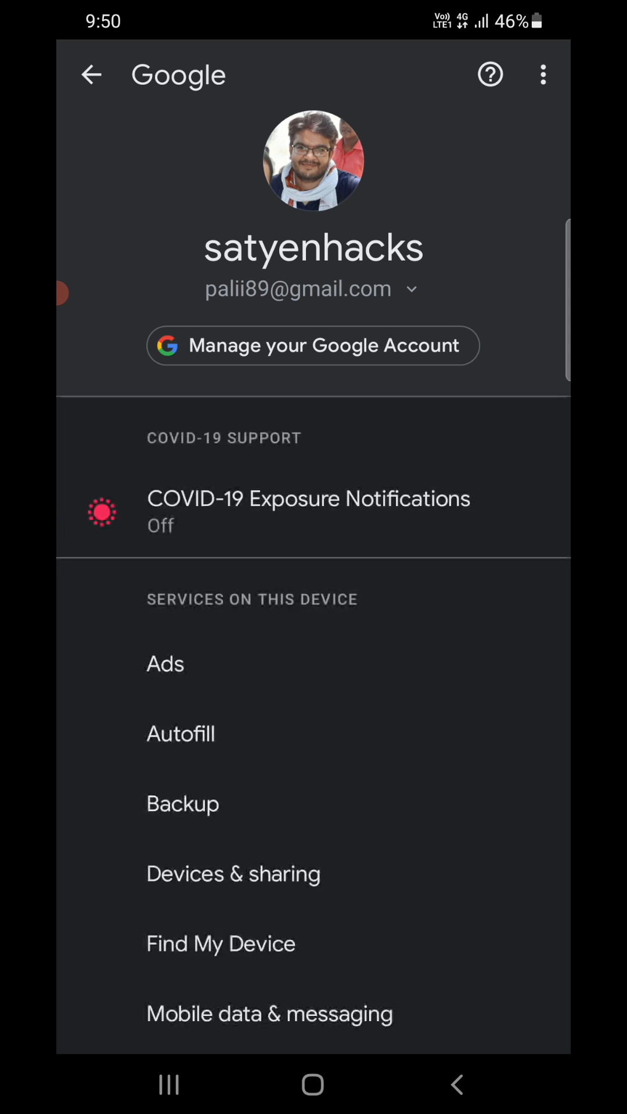
scroll(down, 3)
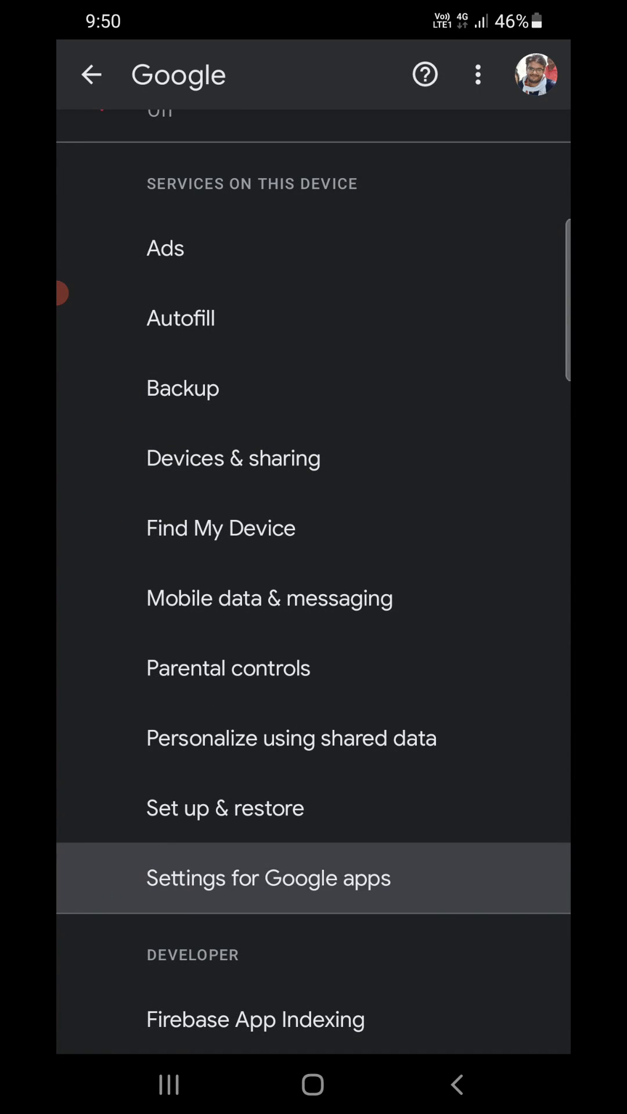
click(268, 878)
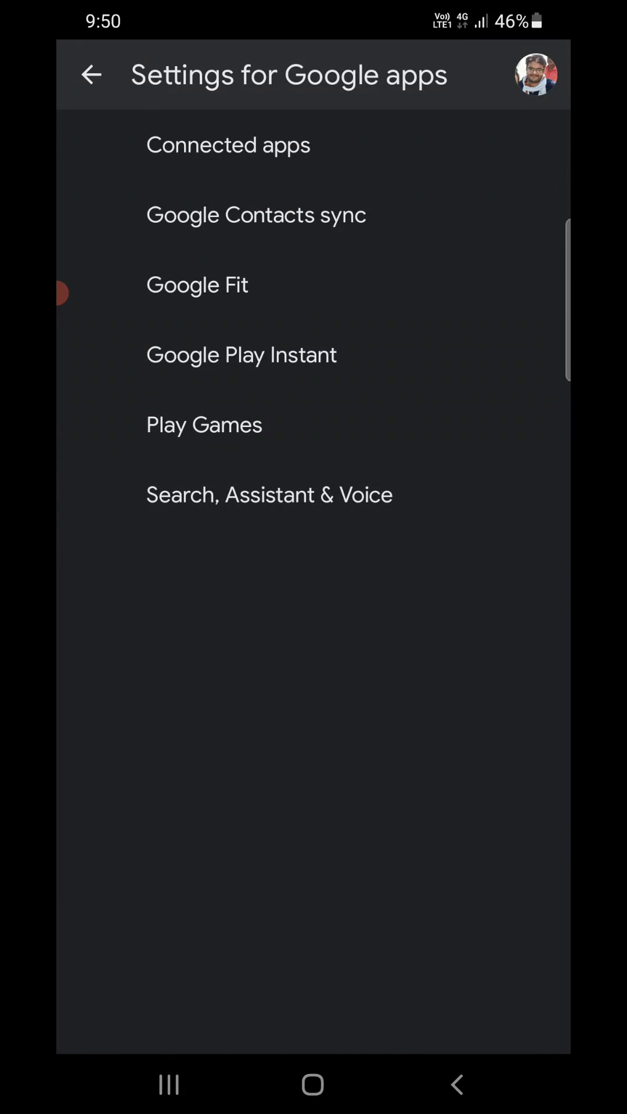
Open the Google app's Notifications page and review its Other categories
click(90, 75)
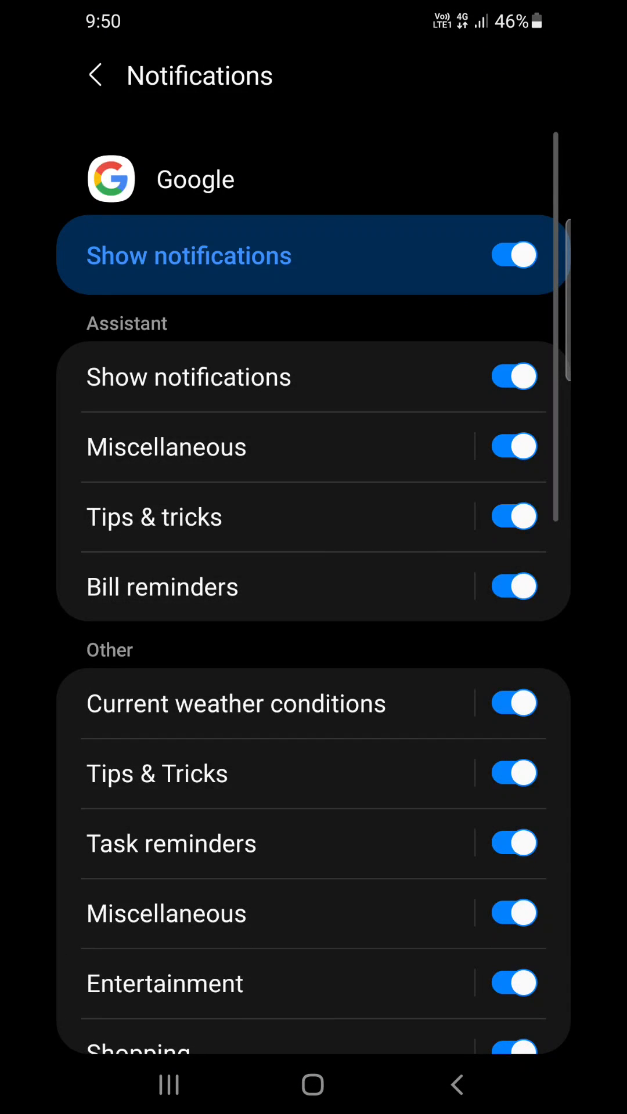
scroll(down, 3)
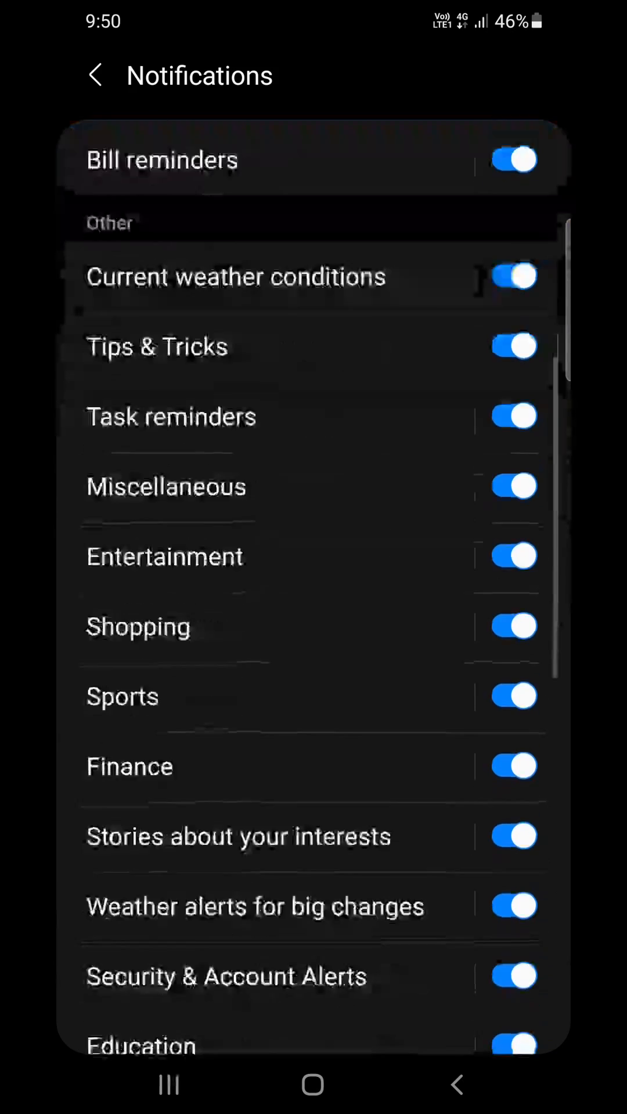
scroll(down, 3)
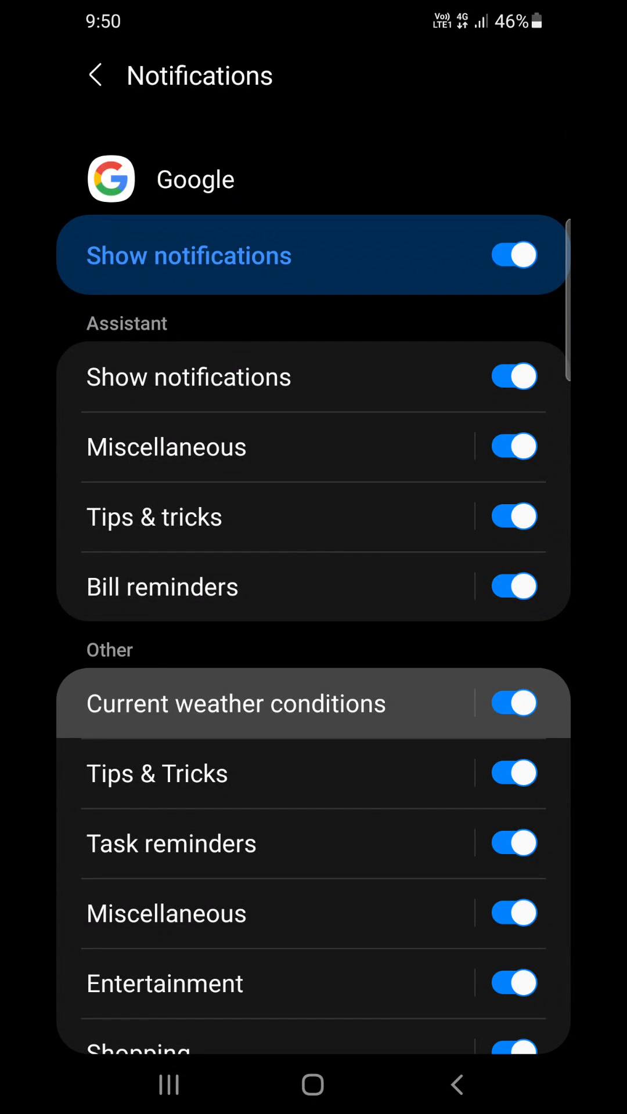
Block Google's Current weather conditions notifications and return to the home screen
click(235, 703)
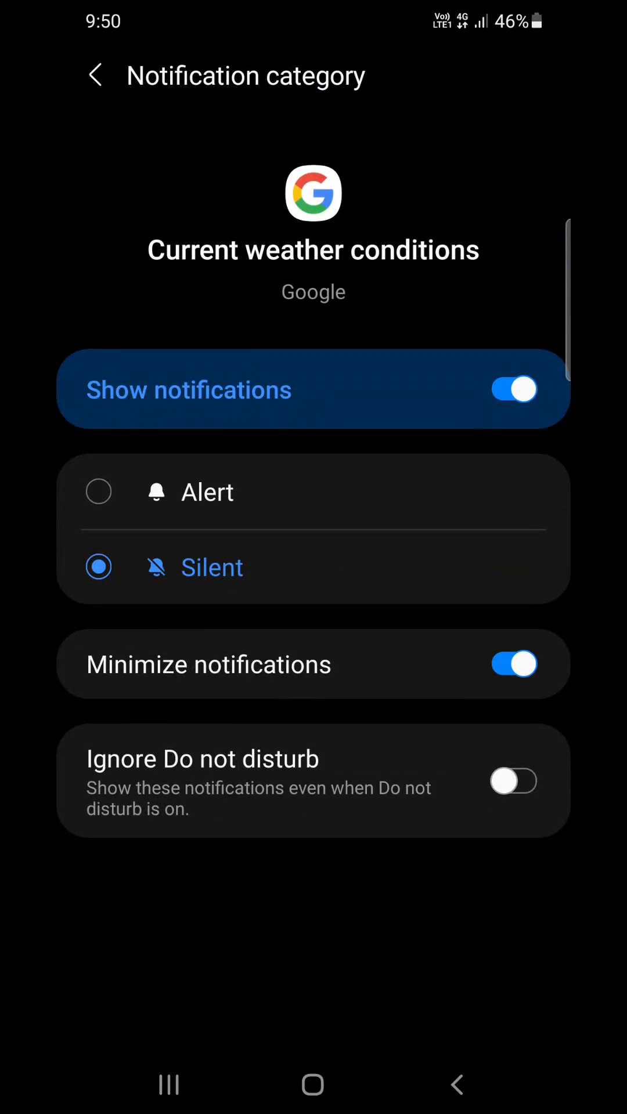
click(512, 390)
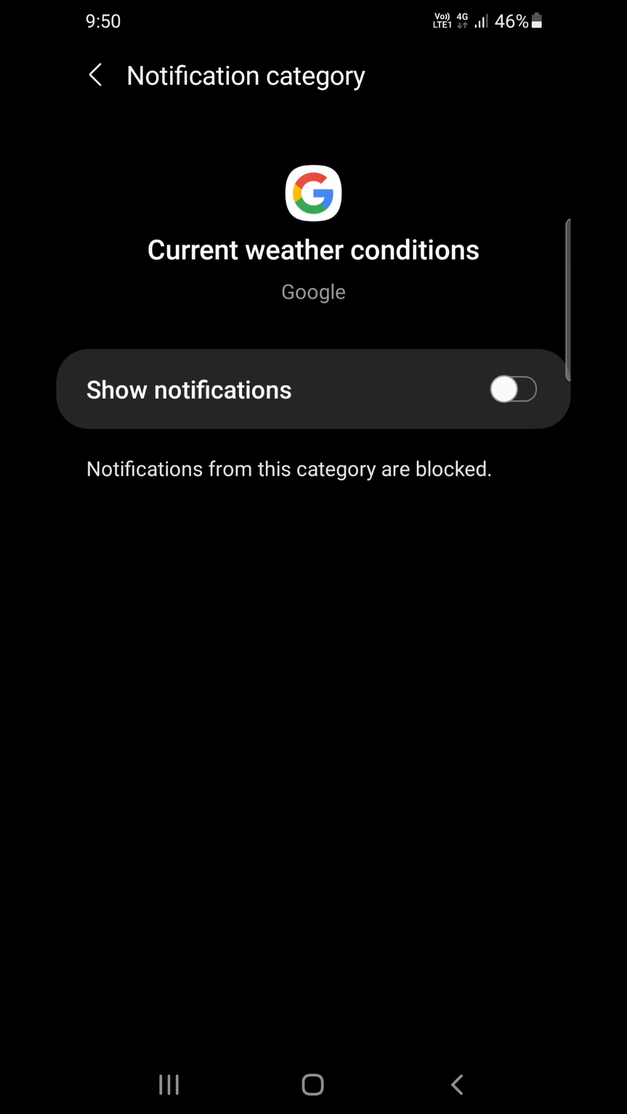
click(311, 1084)
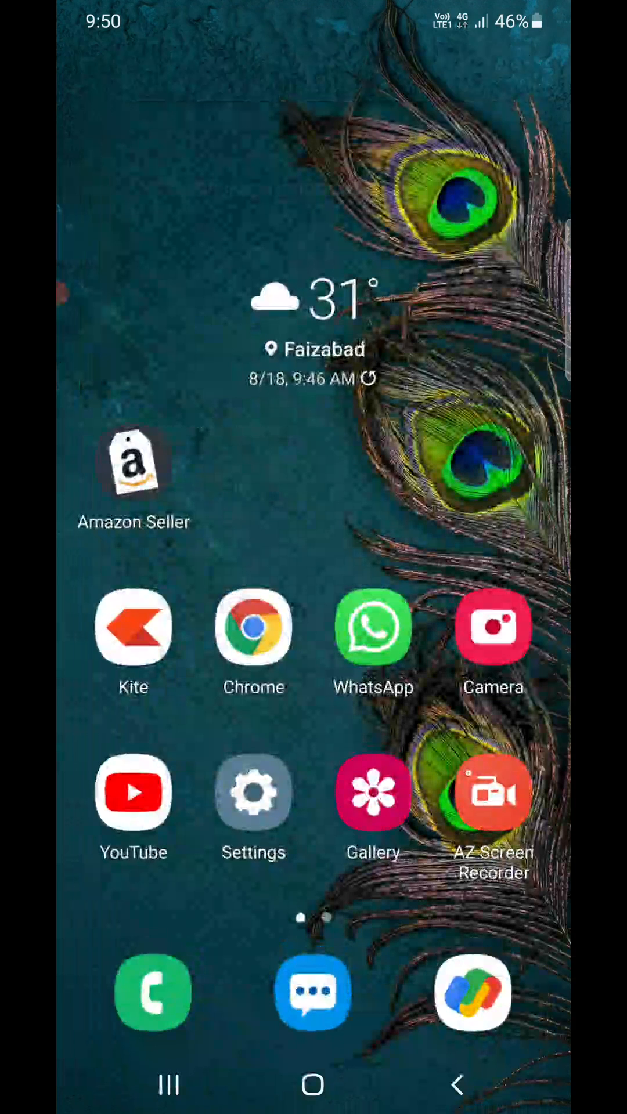
Launch Samsung Weather from its widget and reach its Weather settings page
click(312, 312)
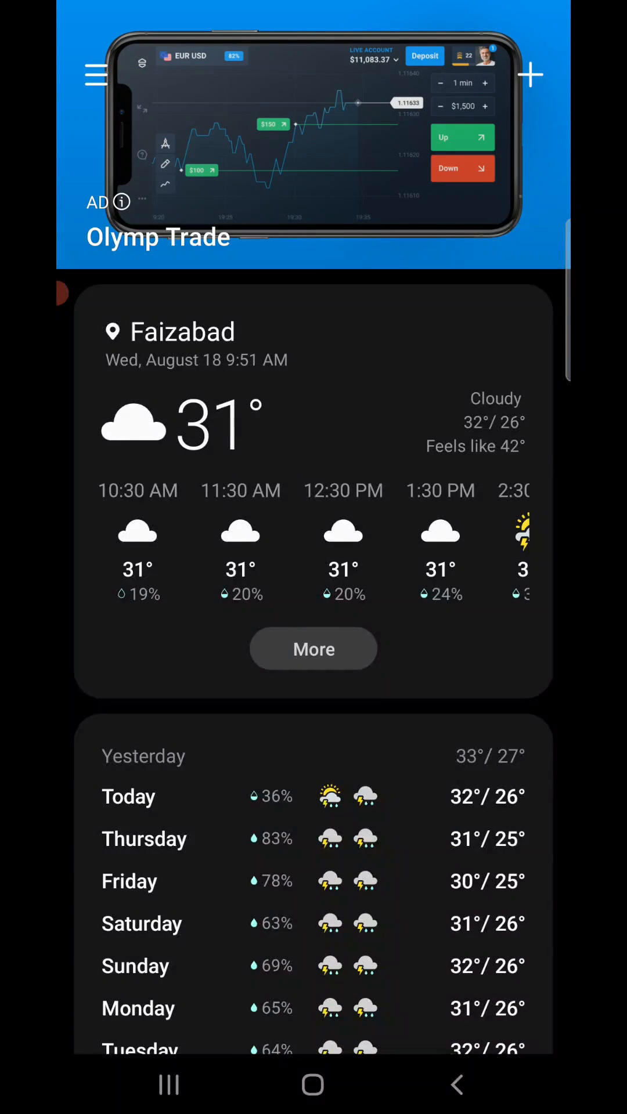
click(182, 331)
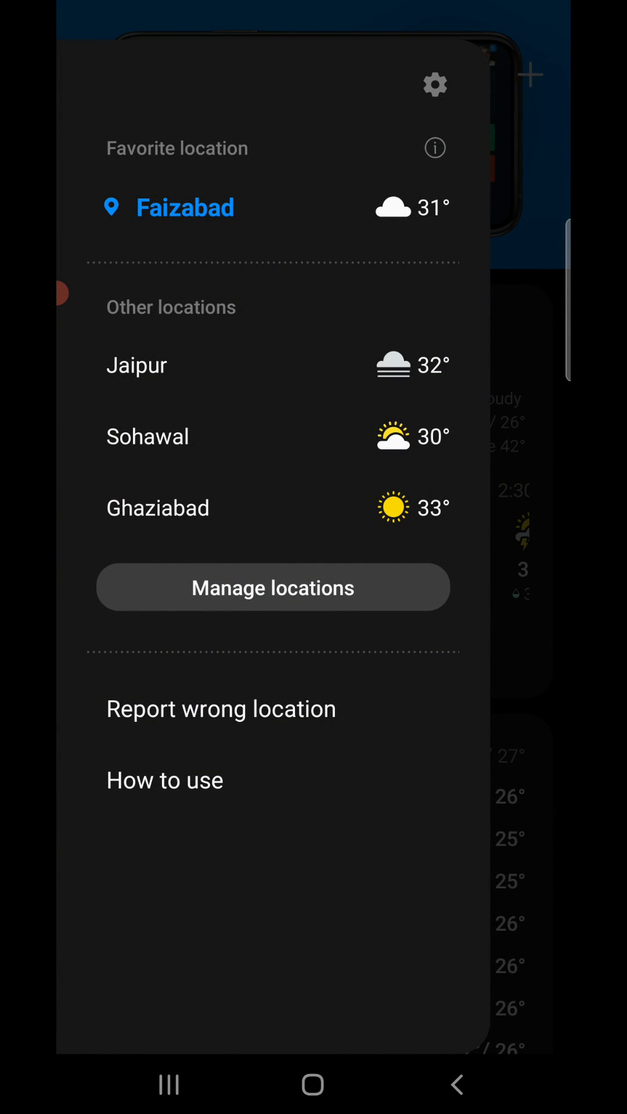
click(434, 85)
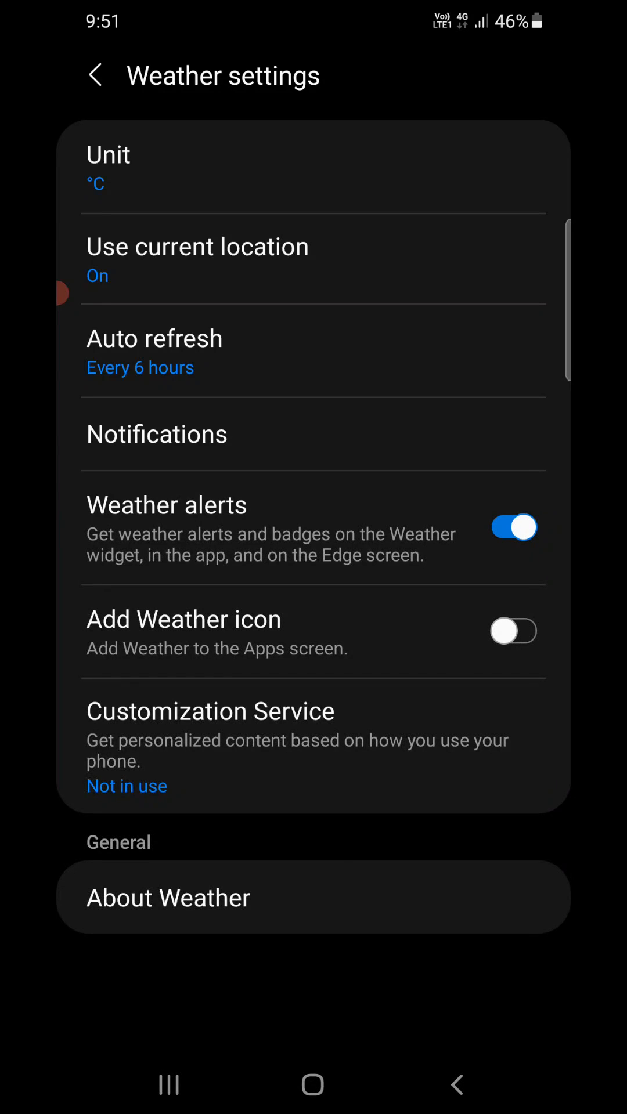
Switch Samsung Weather's Show notifications off so all its notifications are blocked
click(156, 434)
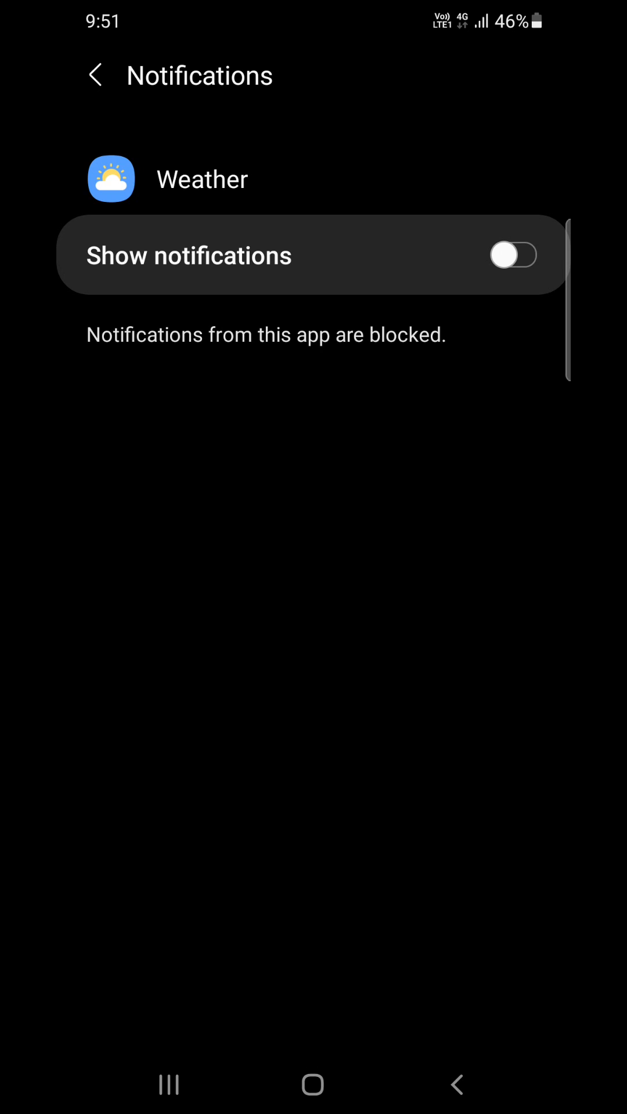
click(512, 255)
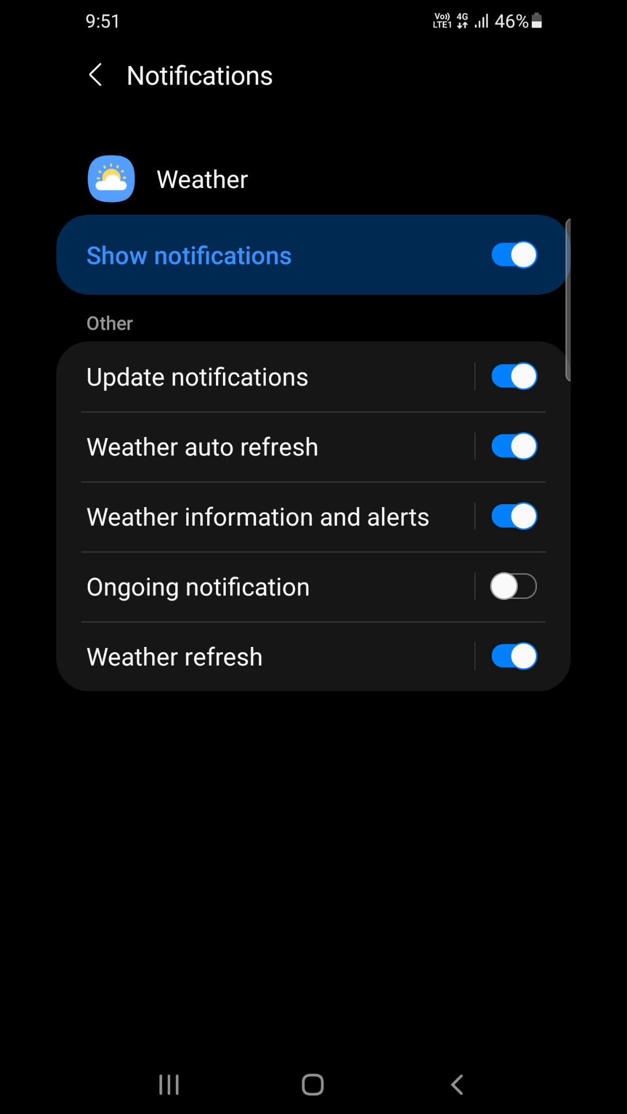
click(510, 255)
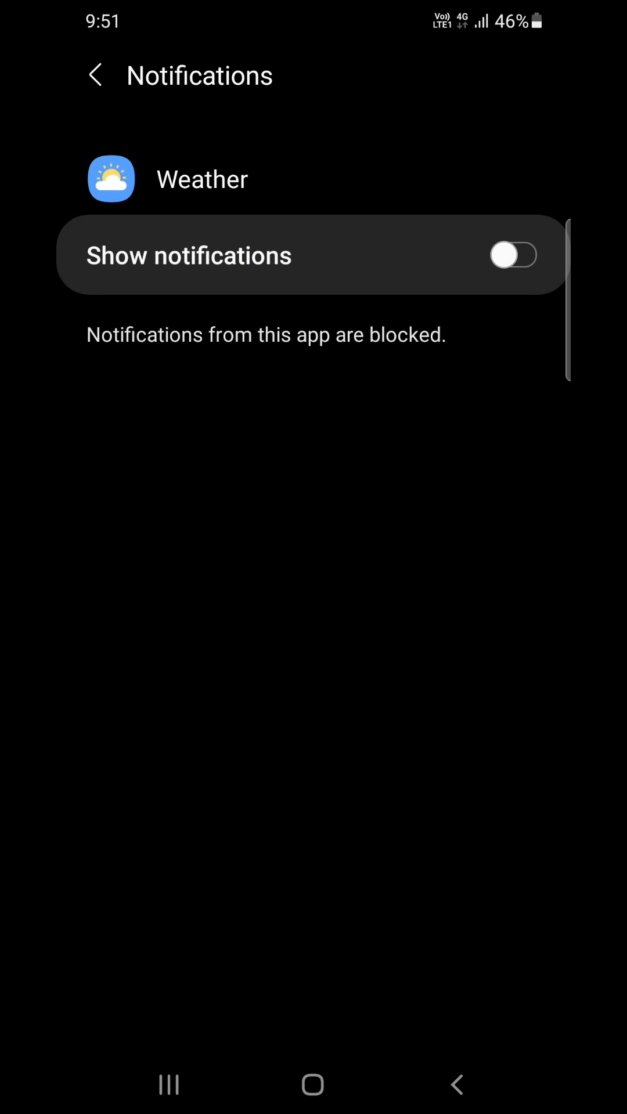